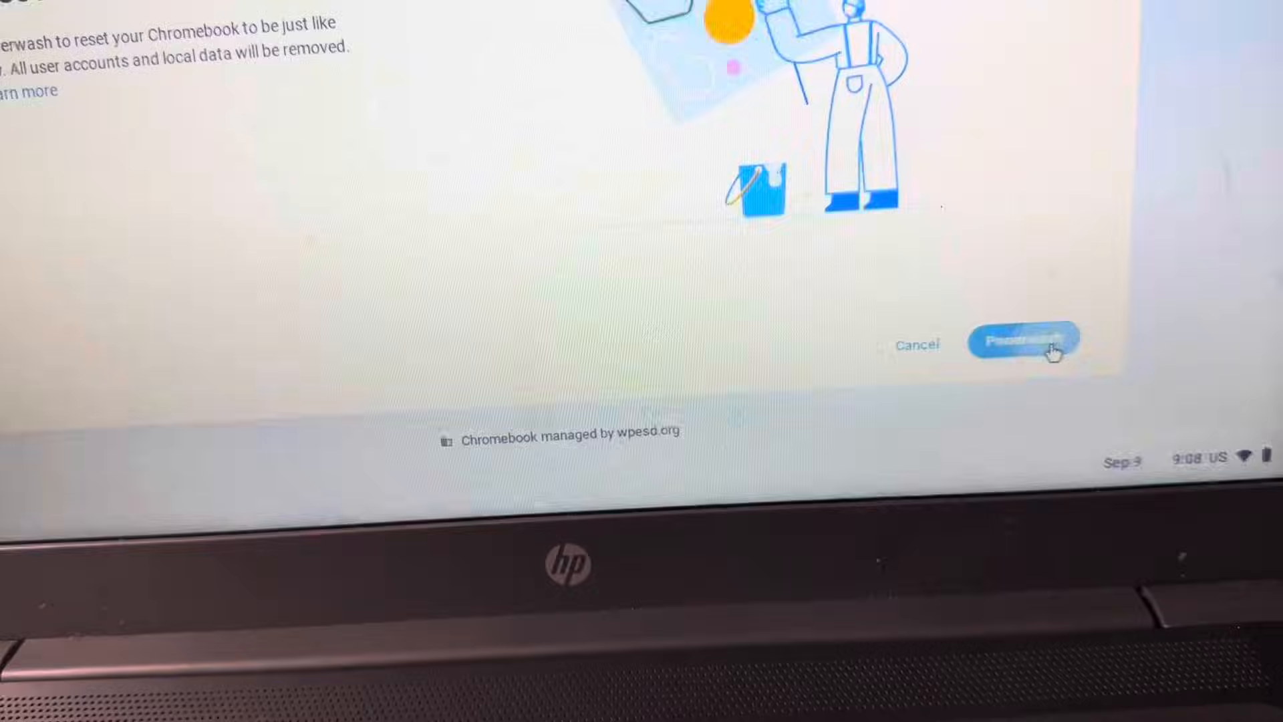
Step: Confirm the Powerwash so all user accounts and local data are erased
{"action": "left_click", "coordinate": [1021, 341]}
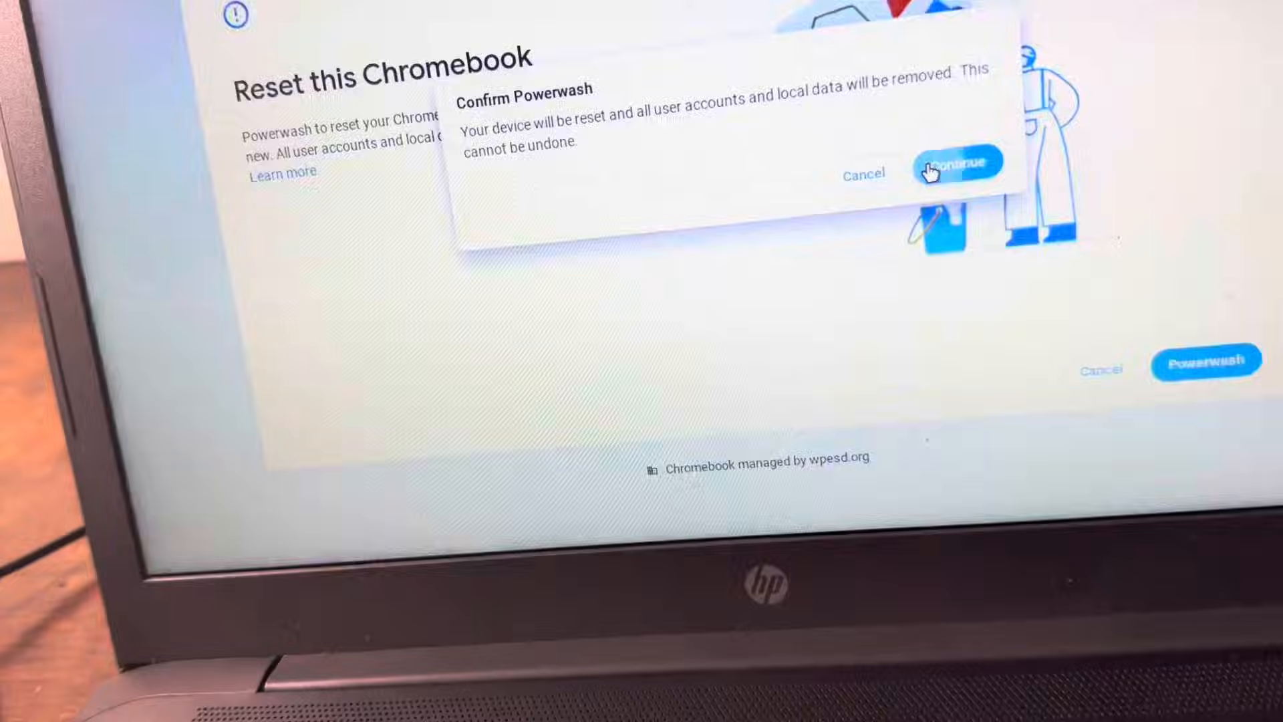
{"action": "left_click", "coordinate": [958, 161]}
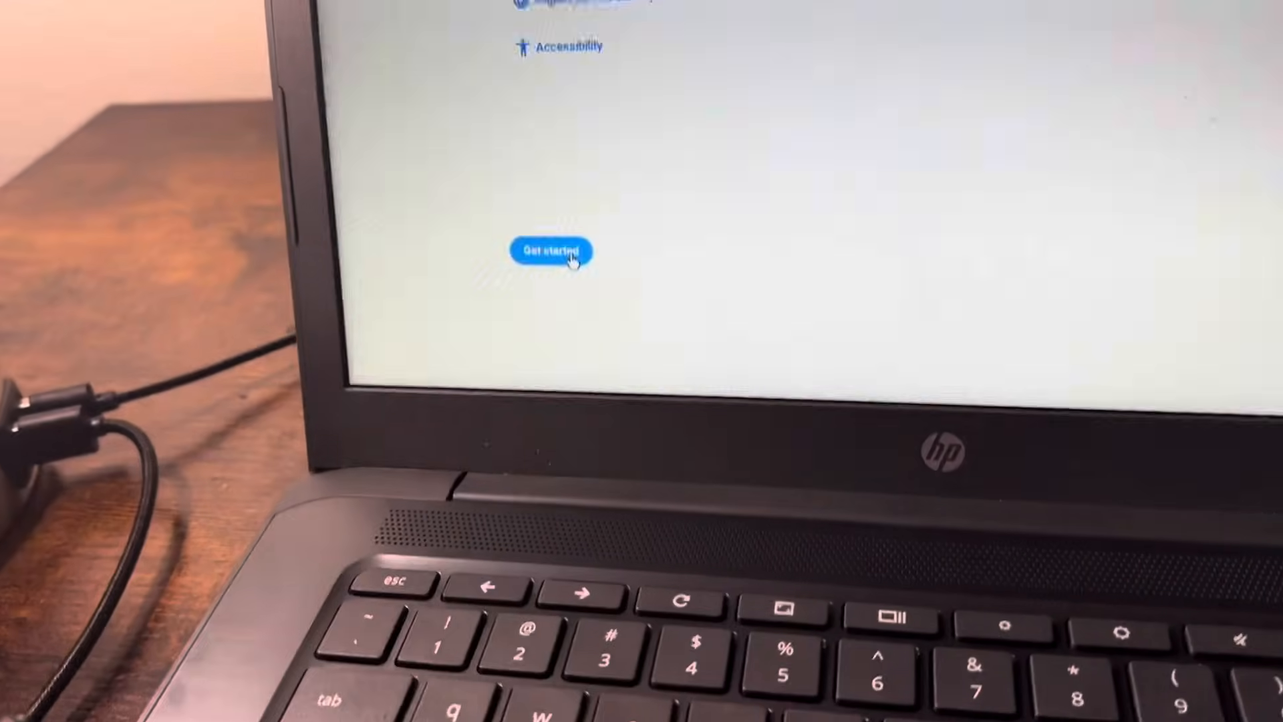
Step: Get started on the welcome screen to reach the Connect to network step
{"action": "left_click", "coordinate": [551, 249]}
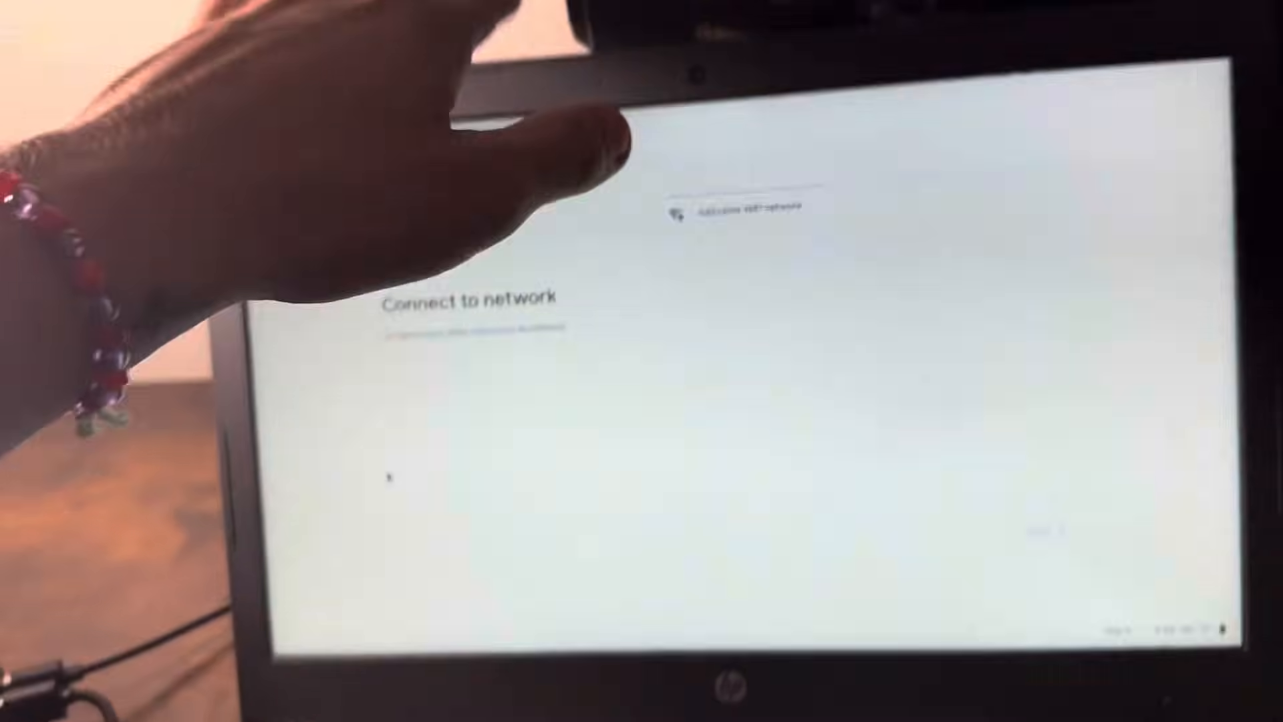